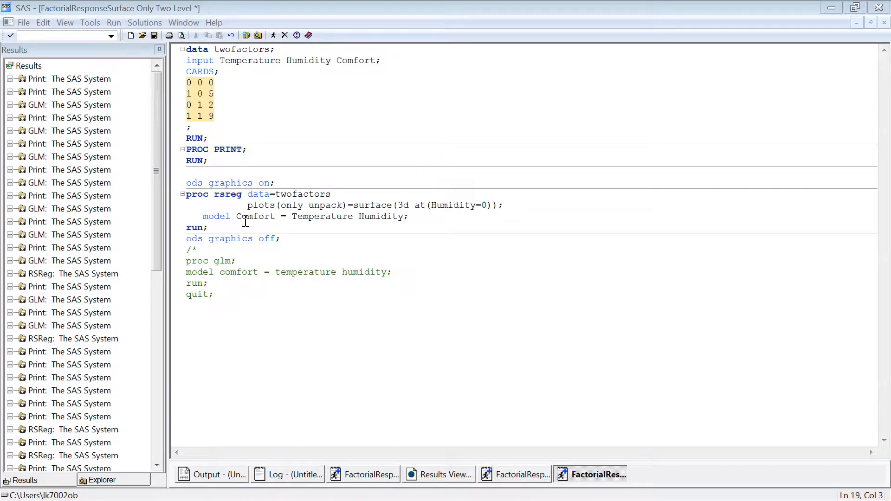
Highlight the four two-level design data rows under CARDS in the program editor.
{"action": "left_click_drag", "start_coordinate": [188, 82], "coordinate": [214, 118]}
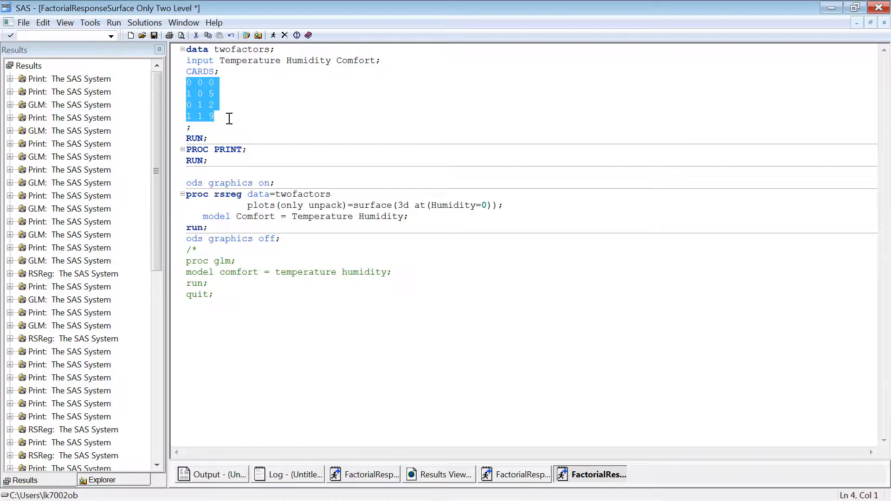
{"action": "left_click", "coordinate": [222, 117]}
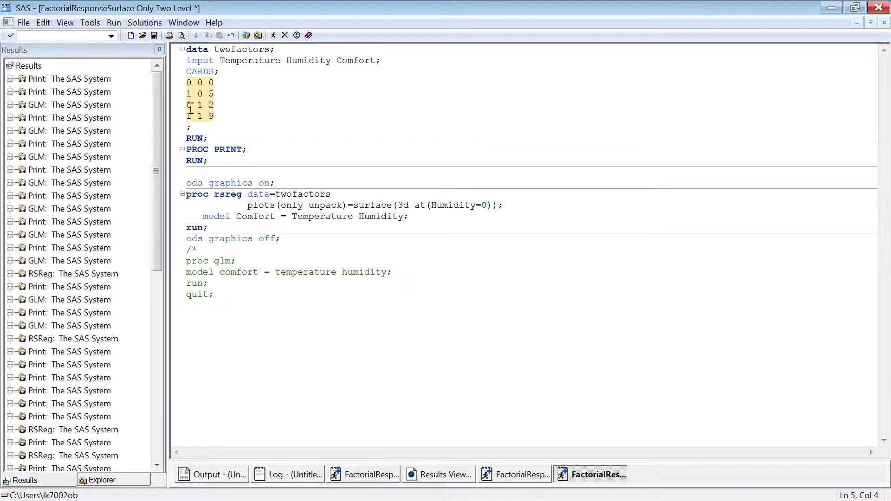
{"action": "left_click_drag", "start_coordinate": [214, 82], "coordinate": [186, 116]}
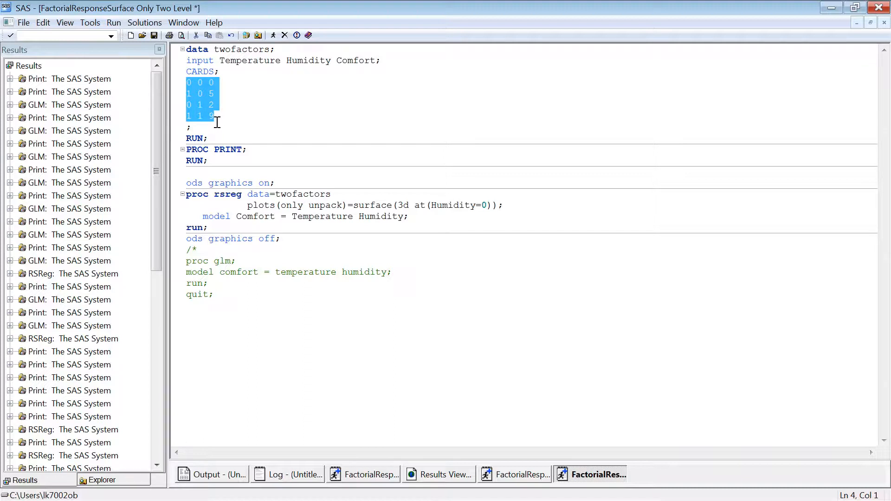
{"action": "left_click", "coordinate": [192, 127]}
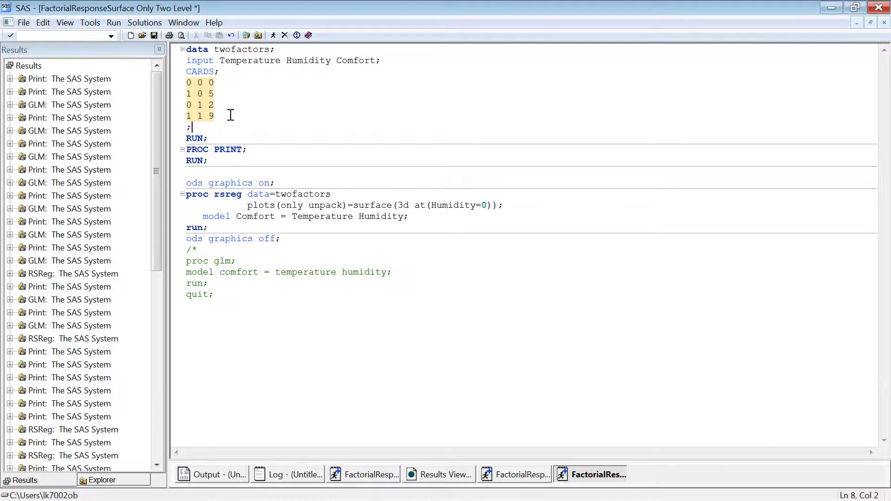
{"action": "left_click_drag", "start_coordinate": [186, 81], "coordinate": [214, 116]}
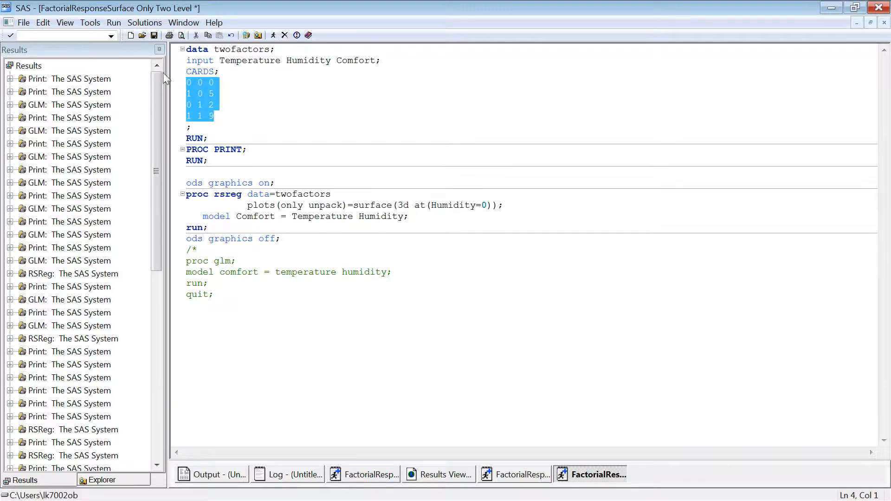
{"action": "mouse_move", "coordinate": [302, 131]}
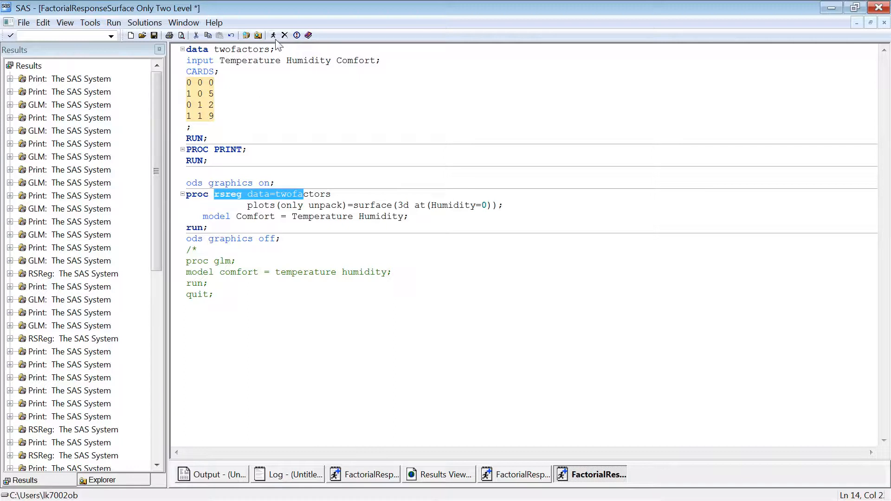
{"action": "mouse_move", "coordinate": [272, 36]}
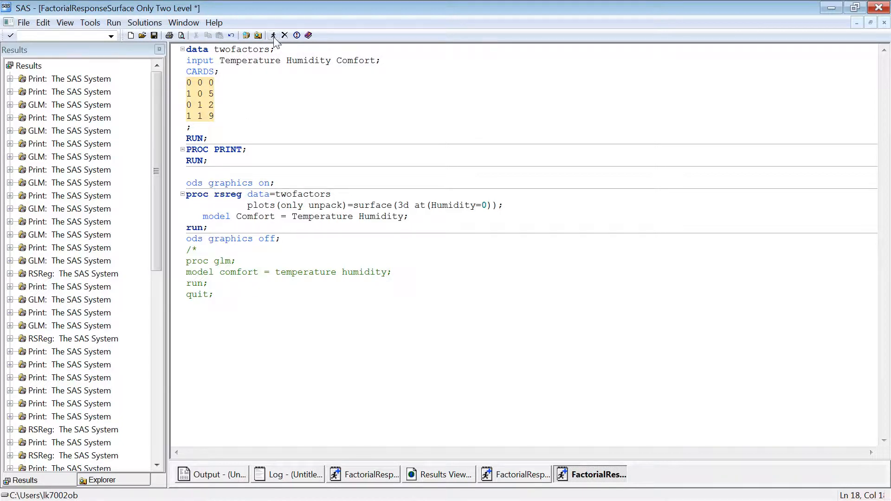
Run the RSREG program and review the output down to the flat Comfort response surface plot.
{"action": "left_click", "coordinate": [273, 35]}
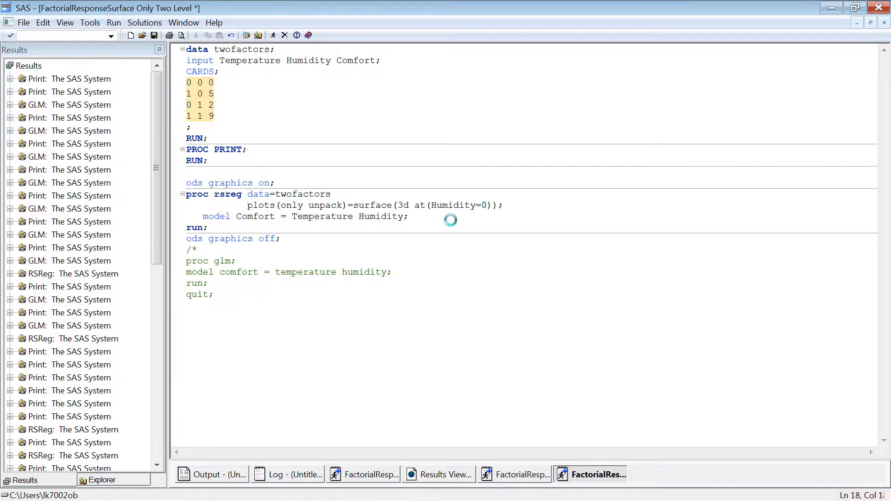
{"action": "left_click", "coordinate": [437, 474]}
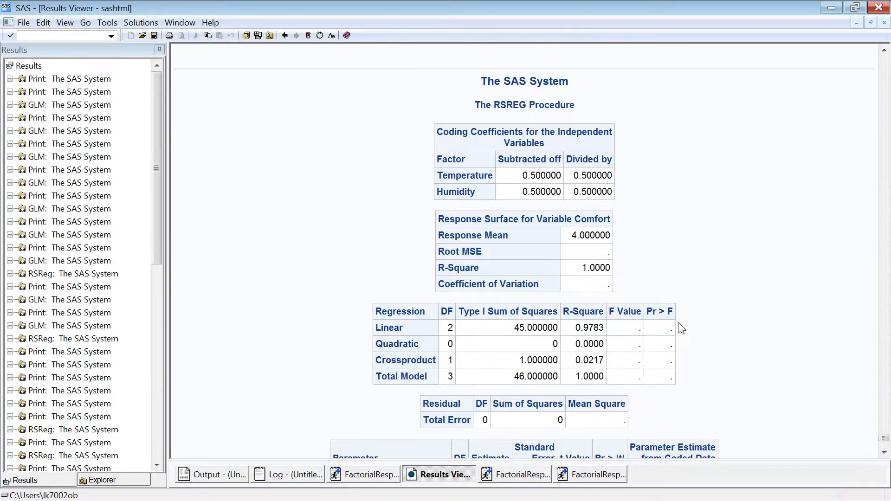
{"action": "scroll", "scroll_direction": "down", "scroll_amount": 3}
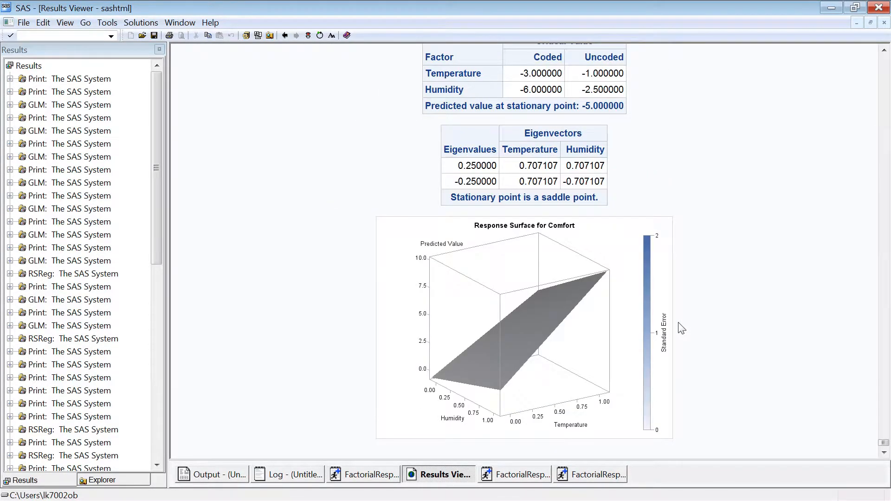
{"action": "mouse_move", "coordinate": [512, 348]}
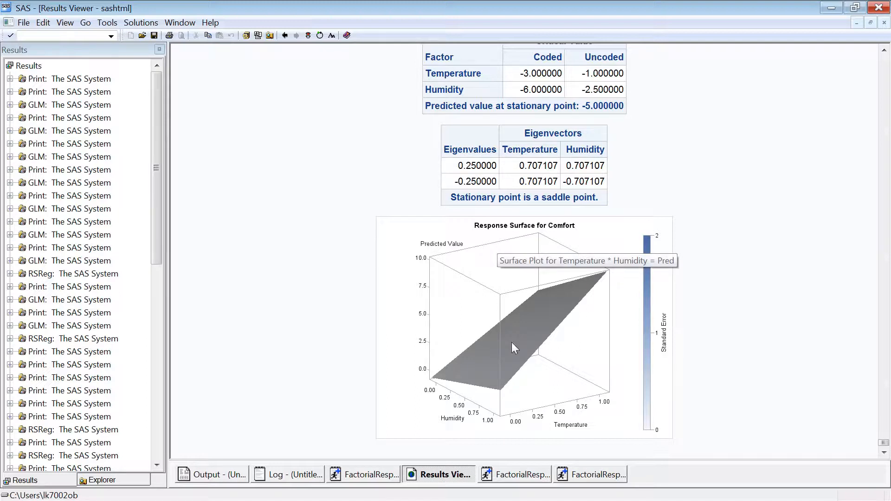
{"action": "mouse_move", "coordinate": [611, 340]}
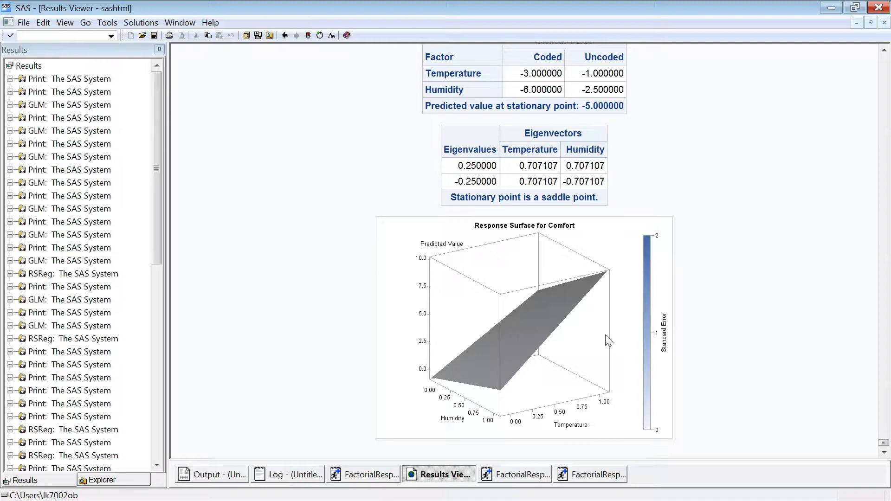
{"action": "mouse_move", "coordinate": [476, 377]}
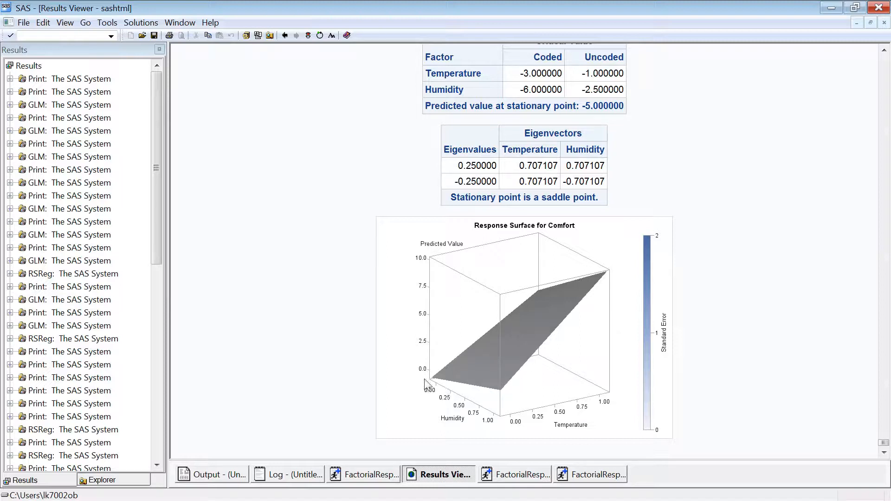
{"action": "mouse_move", "coordinate": [507, 375]}
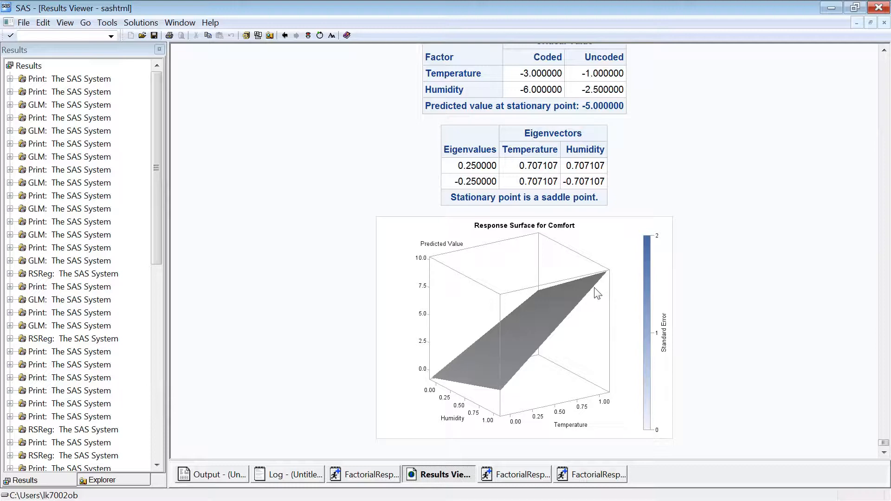
{"action": "left_click", "coordinate": [597, 474]}
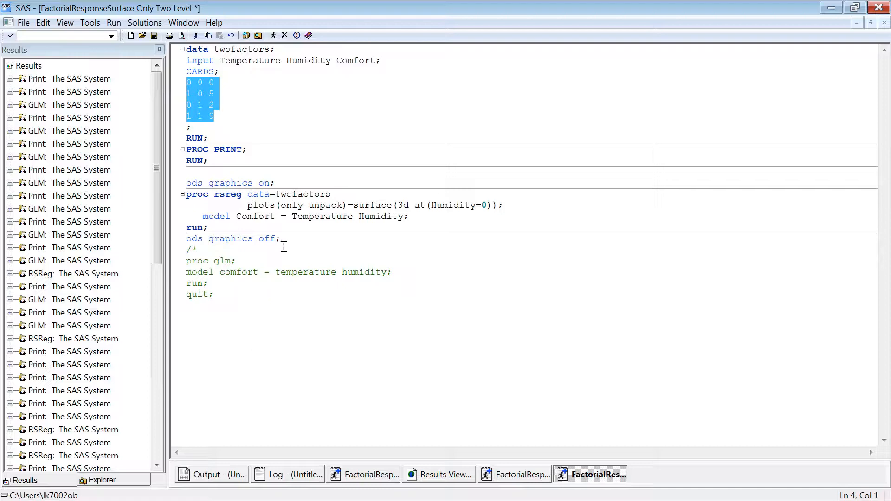
{"action": "mouse_move", "coordinate": [523, 490]}
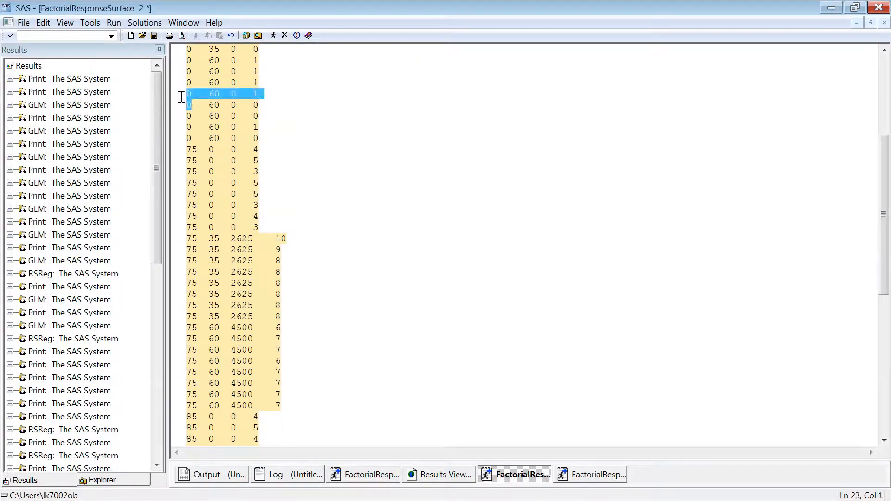
{"action": "scroll", "scroll_direction": "down", "scroll_amount": 3}
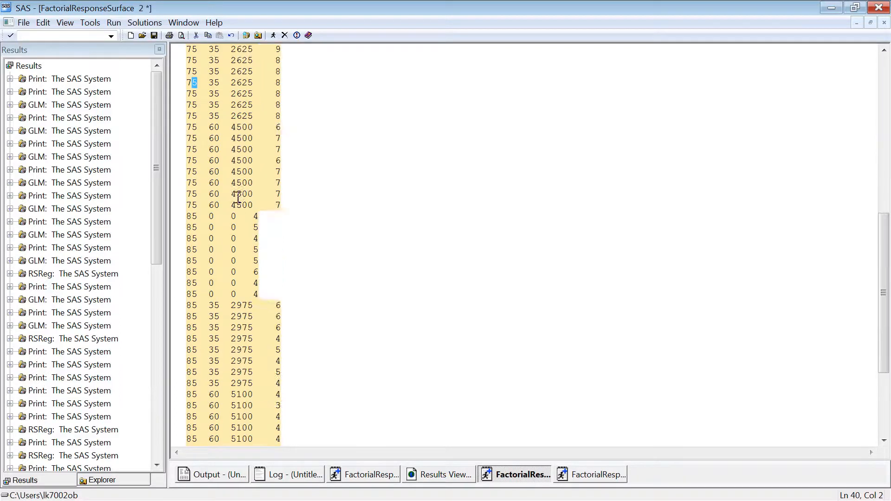
{"action": "scroll", "scroll_direction": "down", "scroll_amount": 3}
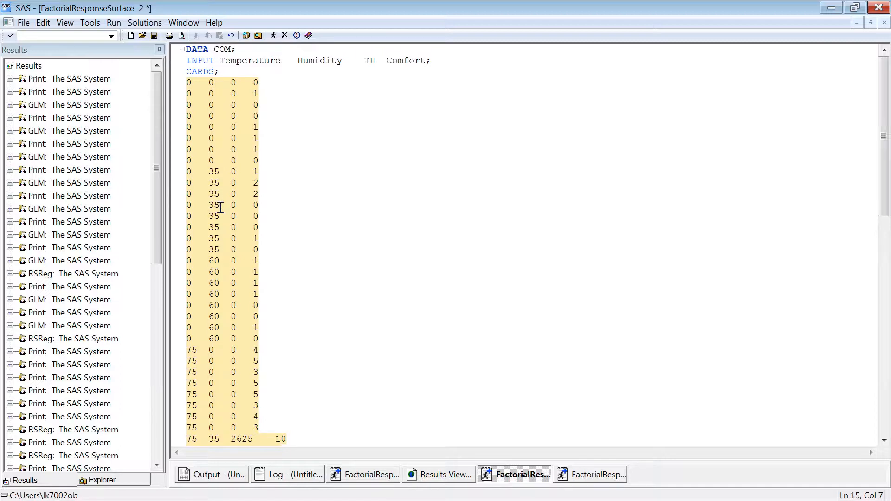
{"action": "scroll", "scroll_direction": "down", "scroll_amount": 3}
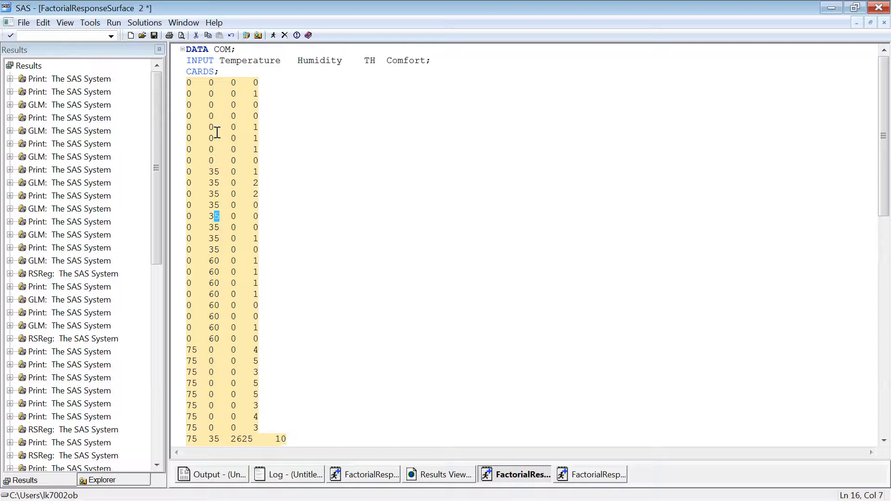
{"action": "scroll", "scroll_direction": "down", "scroll_amount": 3}
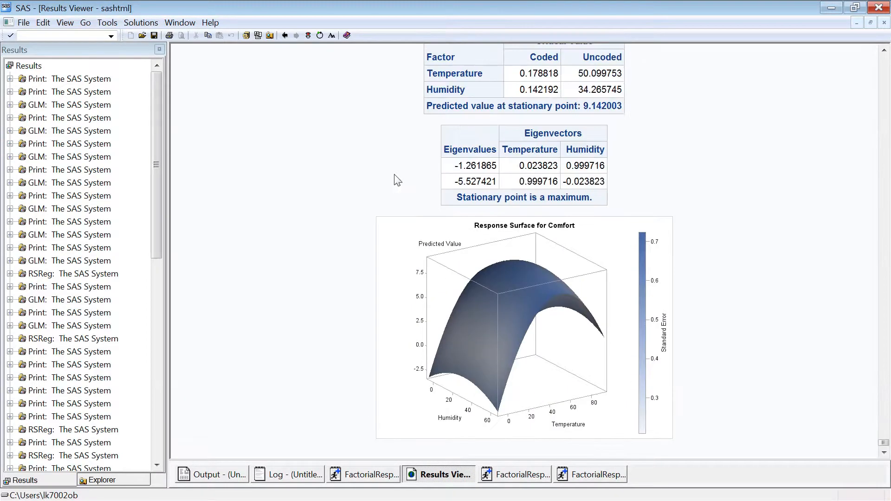
{"action": "mouse_move", "coordinate": [467, 291]}
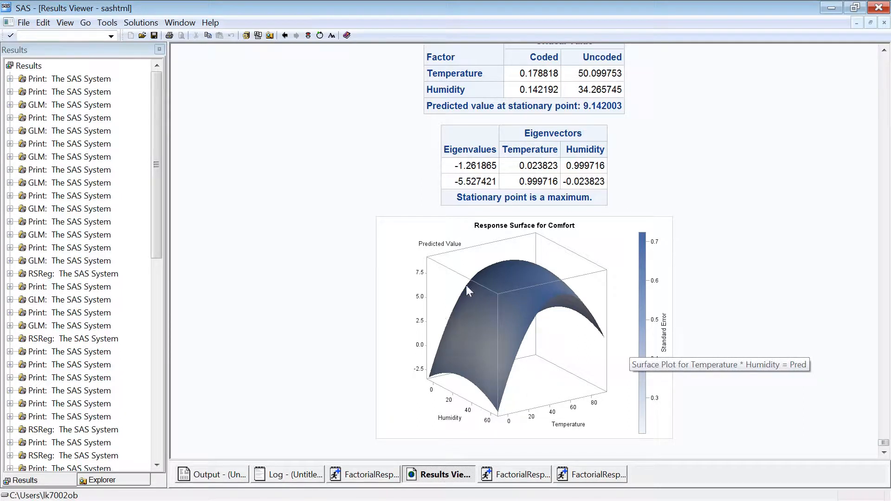
{"action": "mouse_move", "coordinate": [545, 323]}
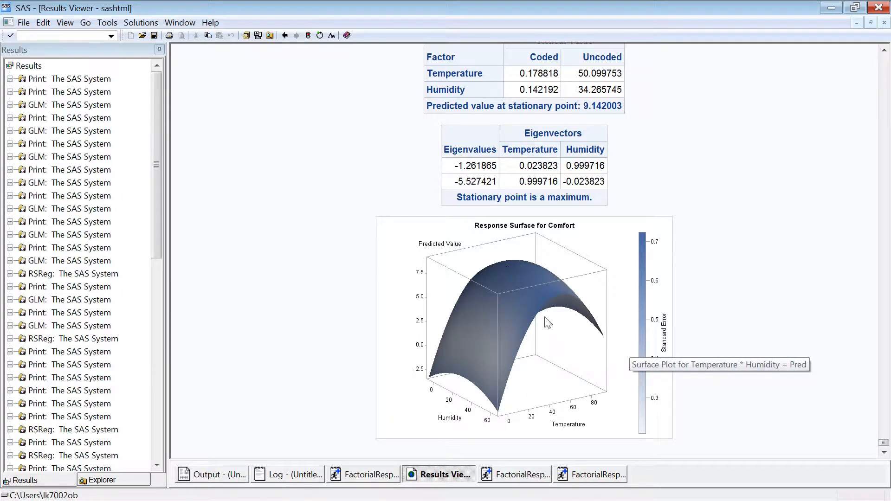
{"action": "mouse_move", "coordinate": [570, 407]}
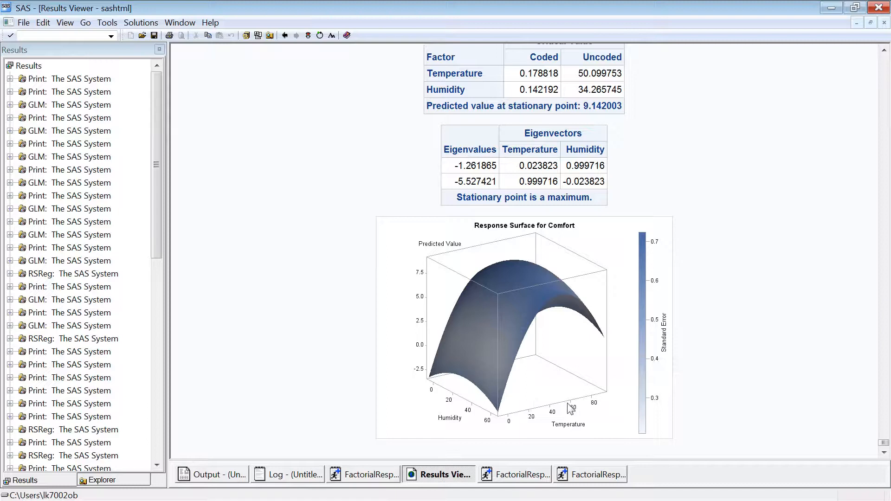
{"action": "mouse_move", "coordinate": [528, 308]}
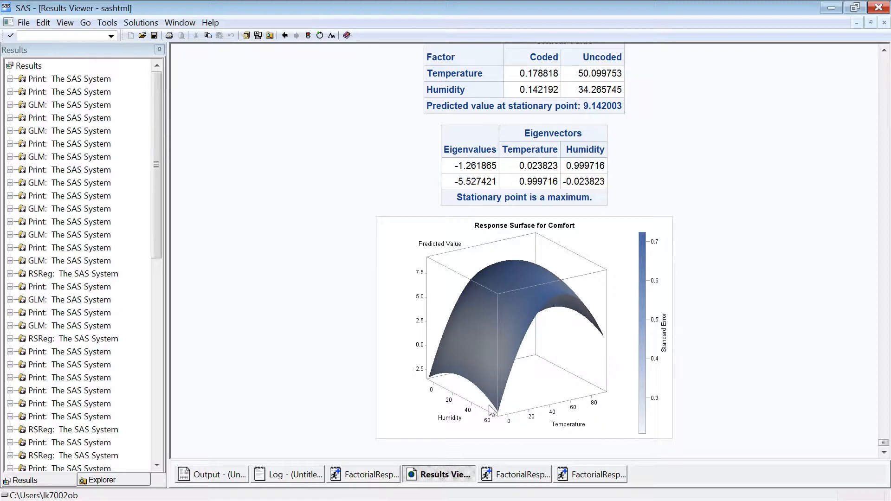
{"action": "mouse_move", "coordinate": [533, 274]}
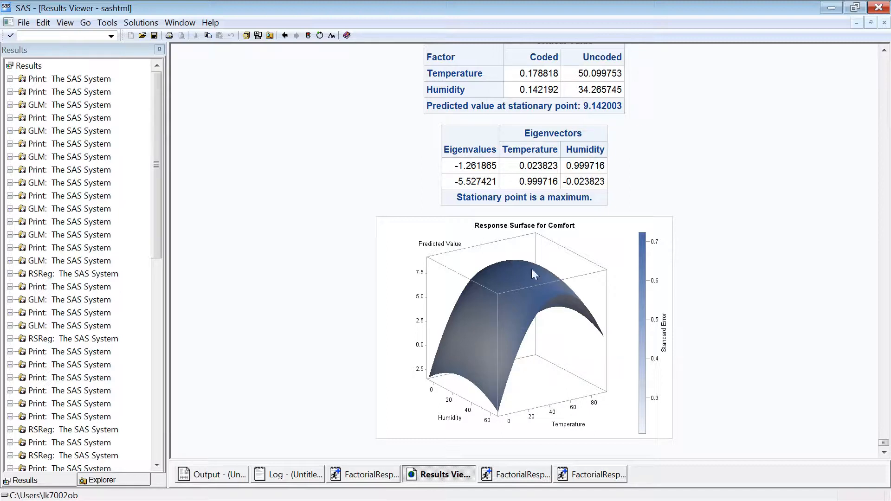
{"action": "mouse_move", "coordinate": [506, 260]}
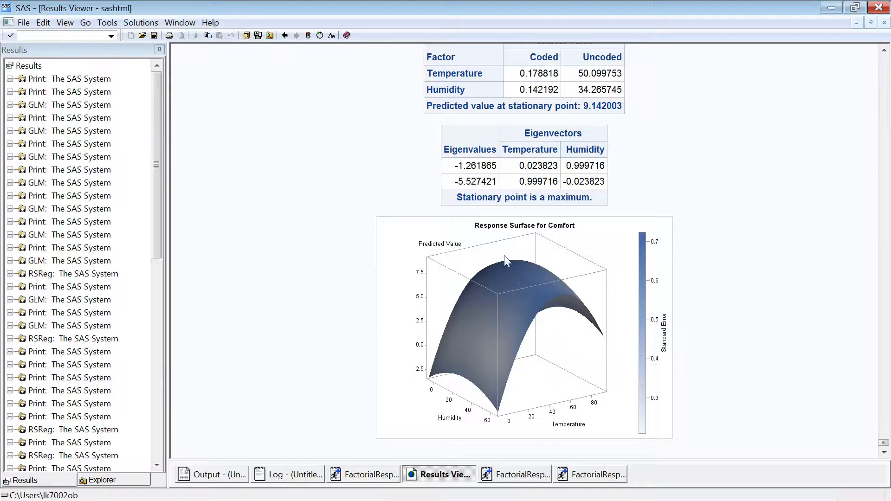
{"action": "mouse_move", "coordinate": [507, 299]}
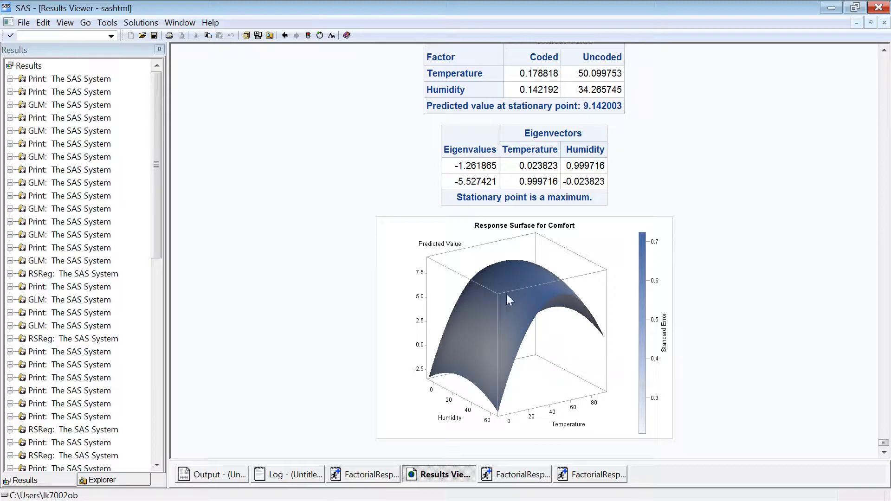
{"action": "mouse_move", "coordinate": [489, 298]}
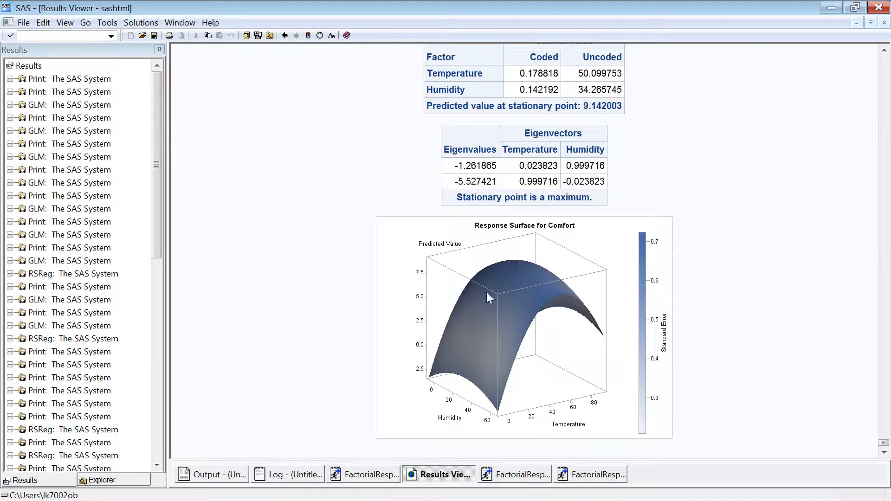
{"action": "mouse_move", "coordinate": [490, 256]}
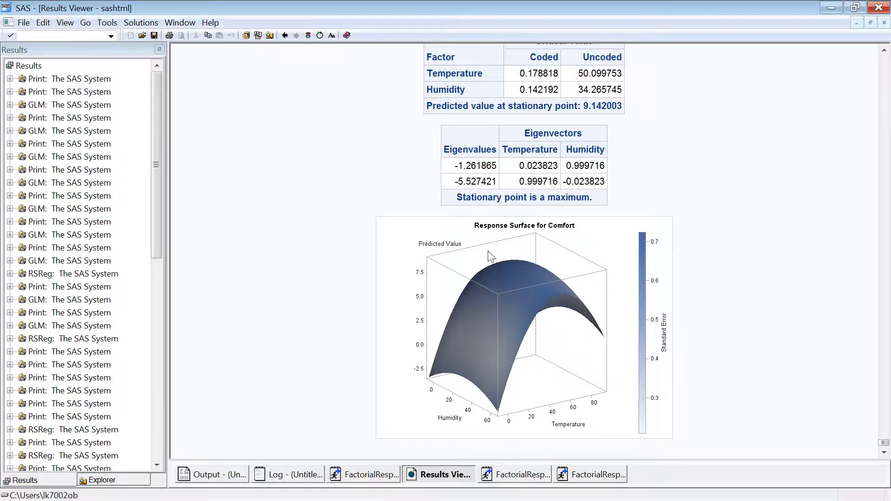
{"action": "mouse_move", "coordinate": [509, 292]}
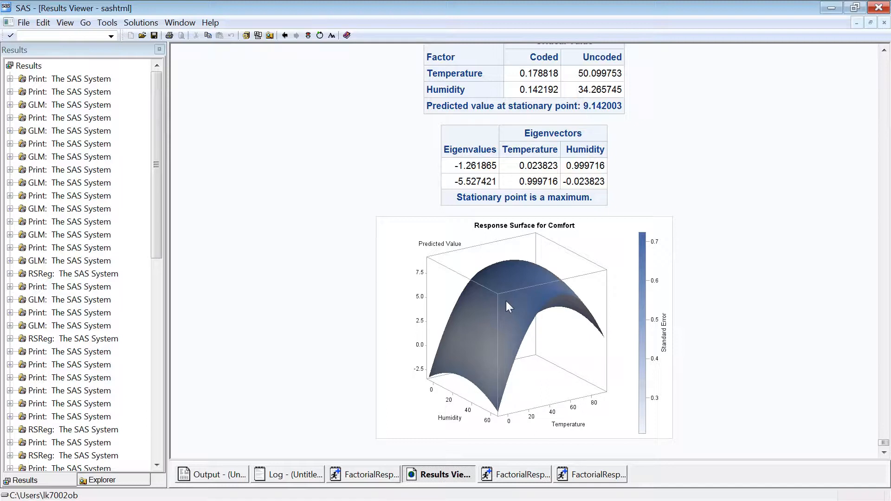
{"action": "mouse_move", "coordinate": [514, 305]}
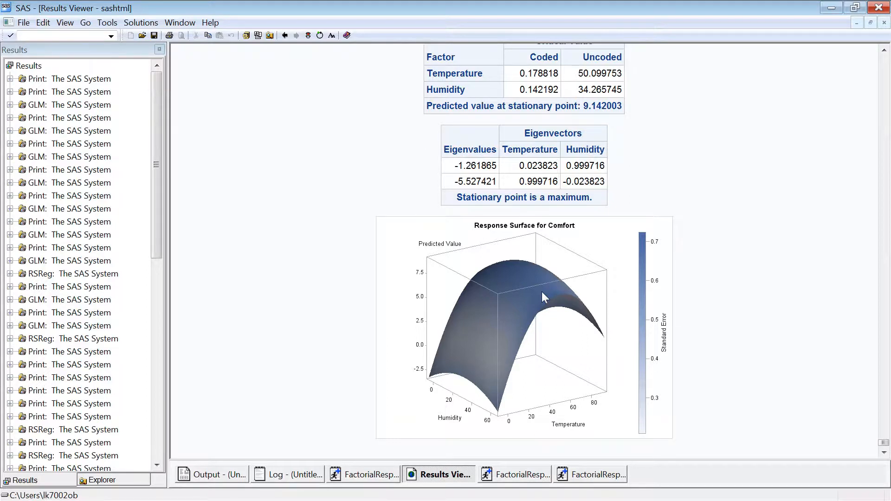
{"action": "mouse_move", "coordinate": [489, 284]}
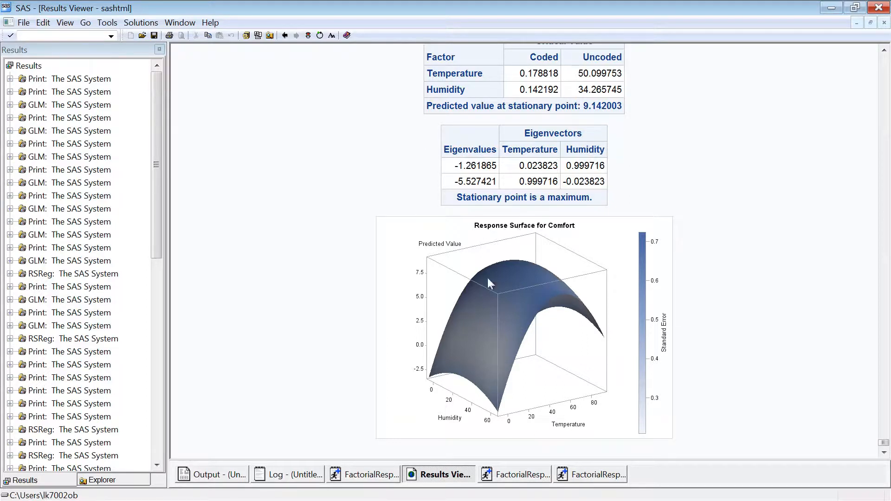
{"action": "mouse_move", "coordinate": [483, 298]}
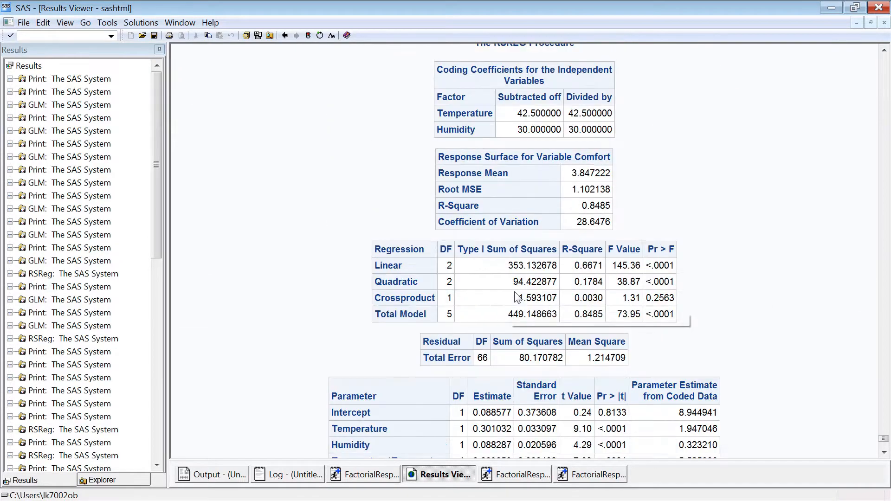
{"action": "scroll", "scroll_direction": "down", "scroll_amount": 3}
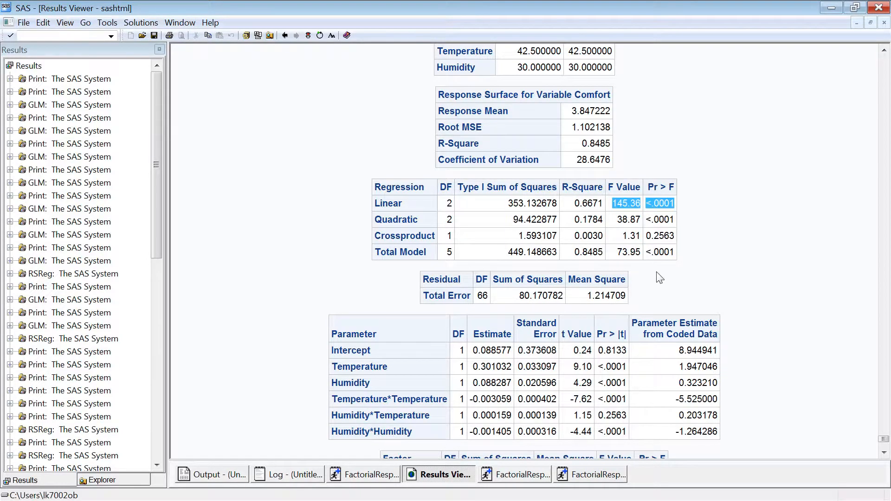
{"action": "scroll", "scroll_direction": "down", "scroll_amount": 3}
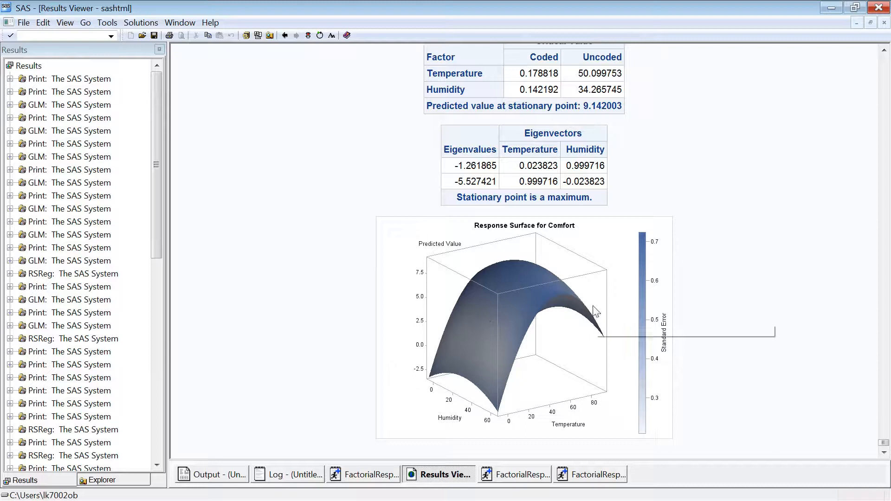
{"action": "mouse_move", "coordinate": [614, 331]}
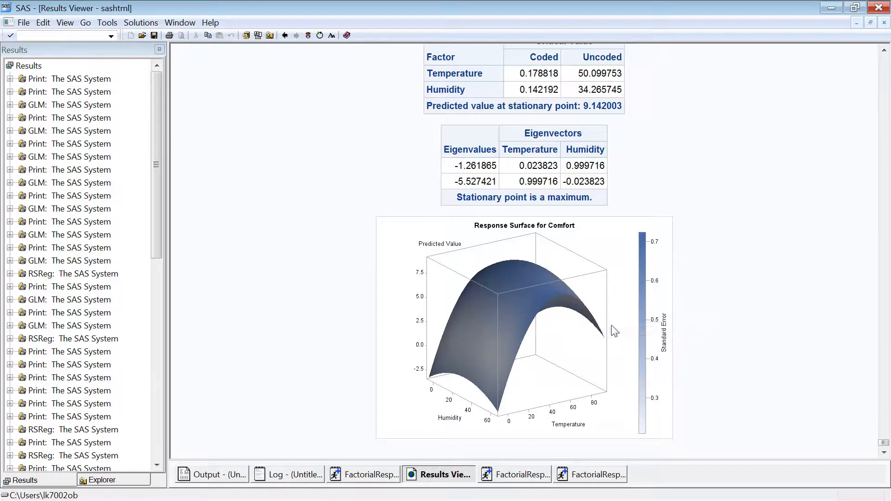
{"action": "mouse_move", "coordinate": [522, 335]}
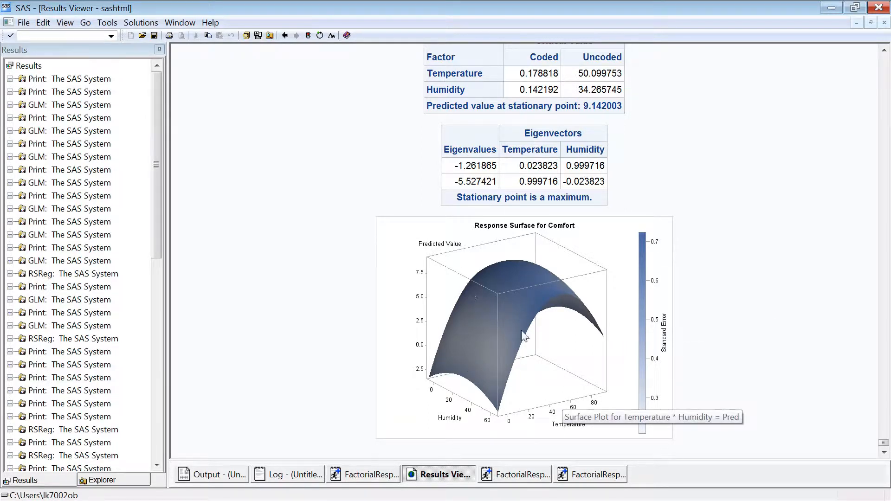
{"action": "mouse_move", "coordinate": [444, 226]}
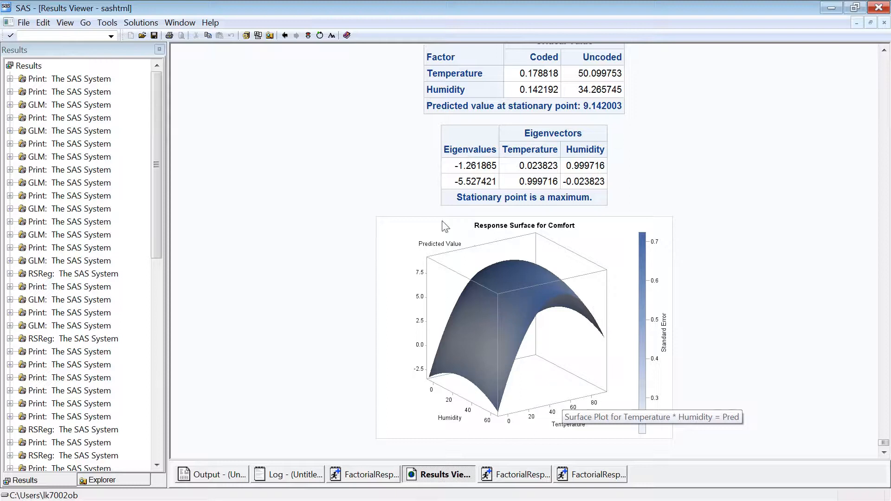
{"action": "mouse_move", "coordinate": [570, 246]}
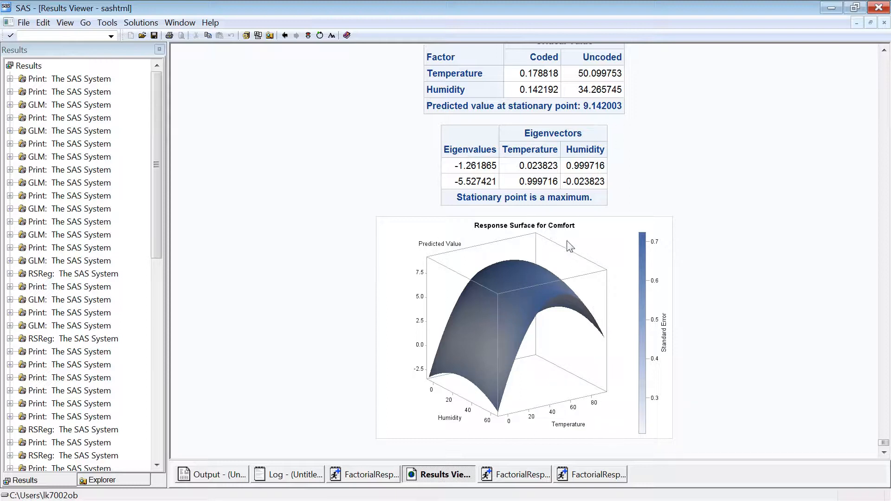
{"action": "mouse_move", "coordinate": [722, 358]}
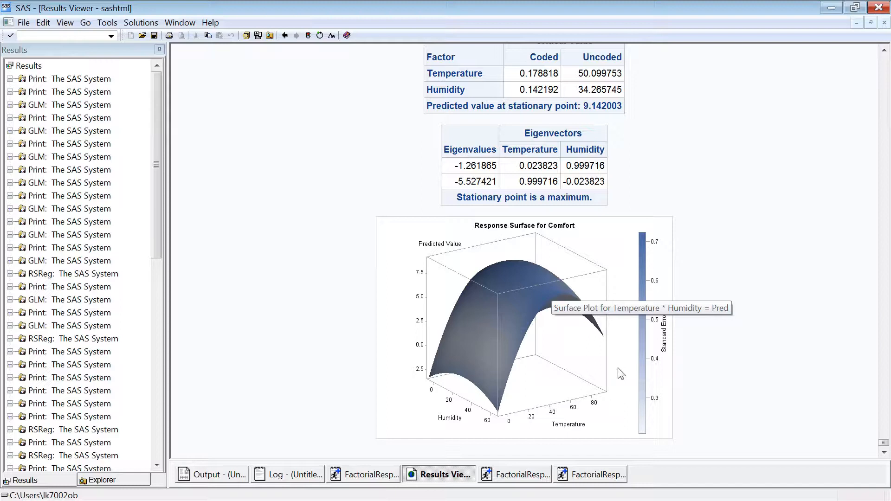
{"action": "mouse_move", "coordinate": [673, 392]}
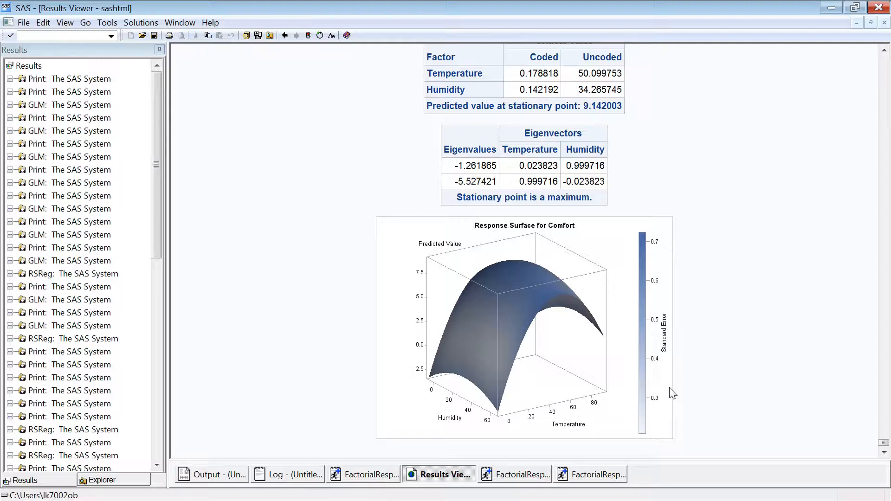
{"action": "mouse_move", "coordinate": [492, 284]}
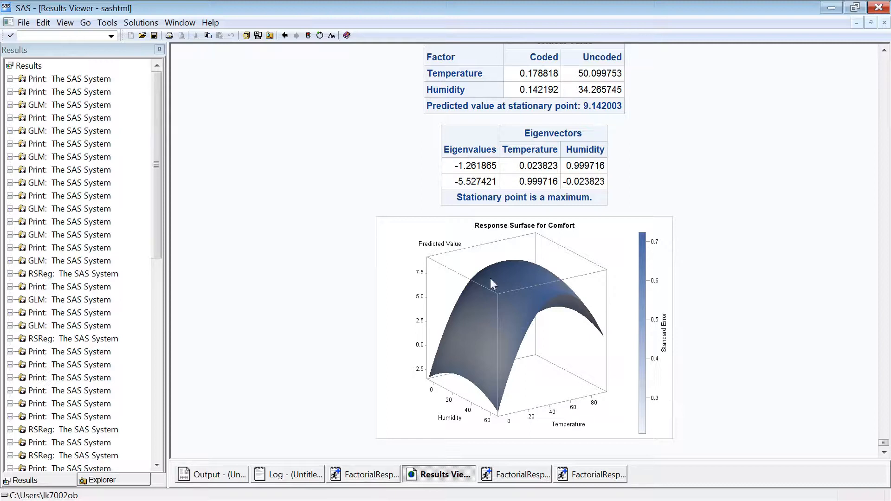
{"action": "mouse_move", "coordinate": [515, 291]}
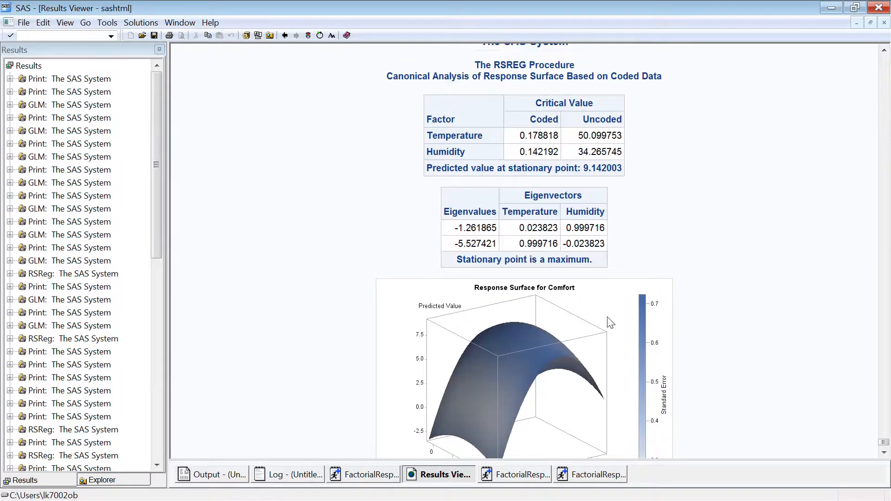
{"action": "scroll", "scroll_direction": "down", "scroll_amount": 3}
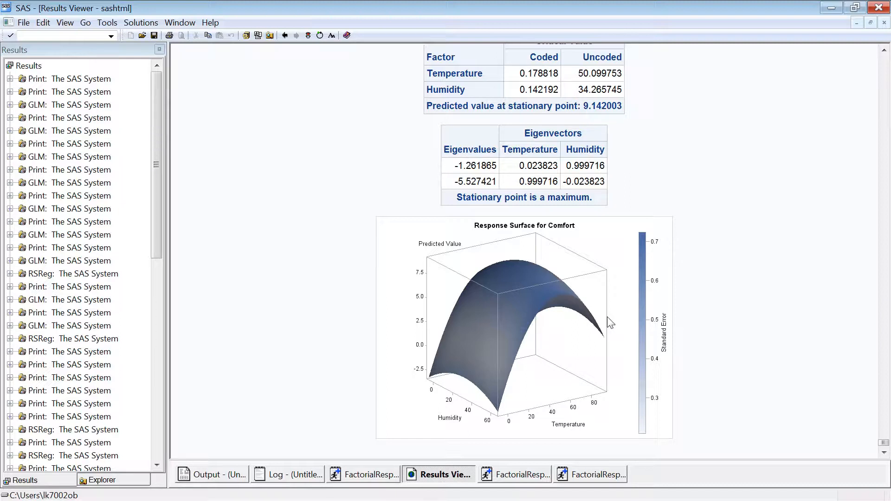
{"action": "mouse_move", "coordinate": [442, 289]}
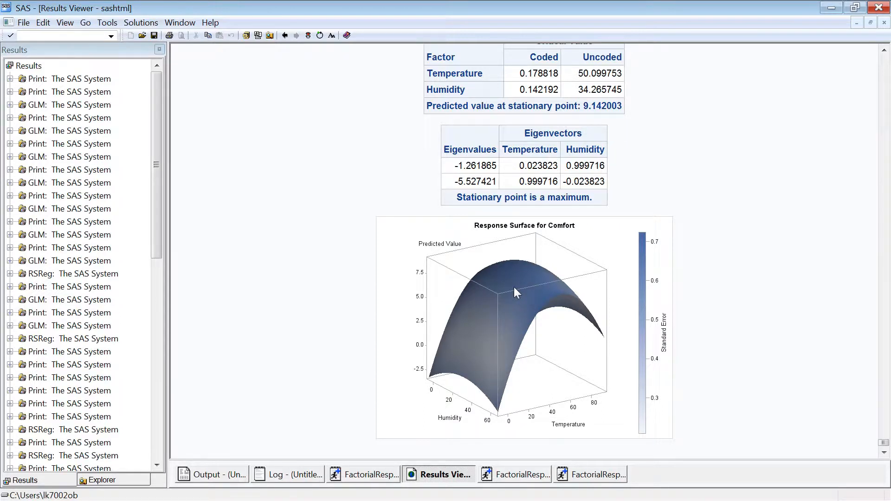
{"action": "mouse_move", "coordinate": [511, 276]}
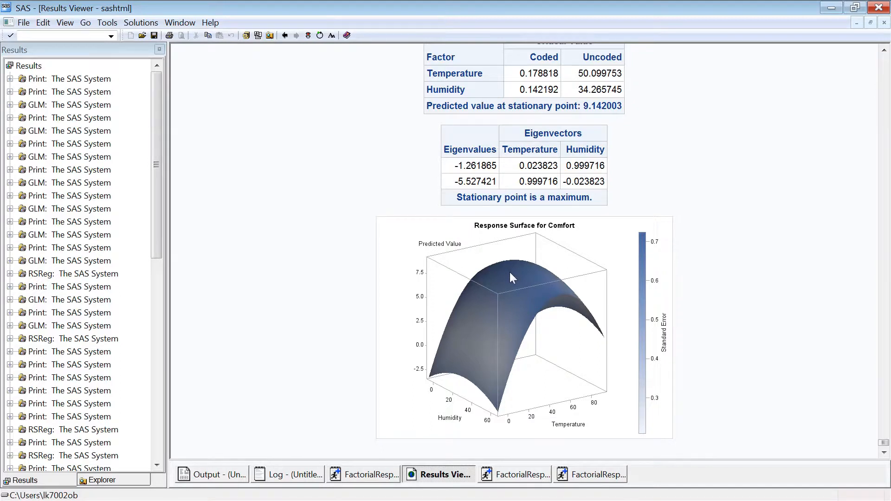